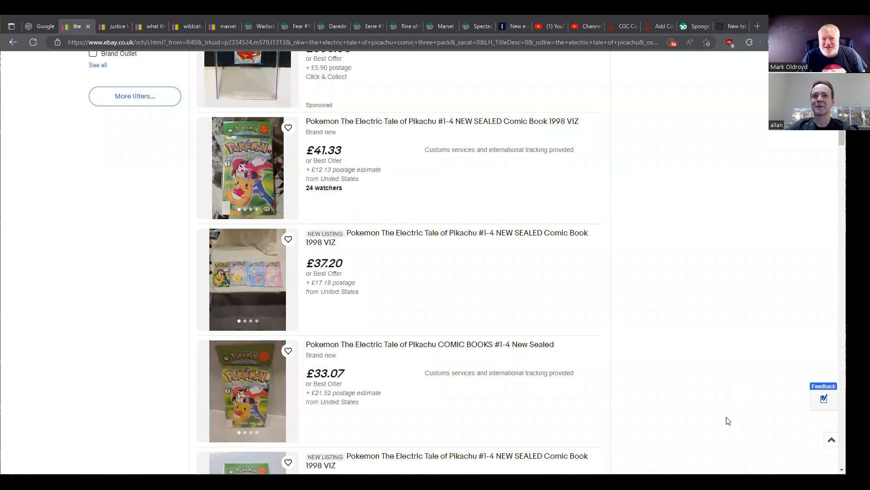
mouse_move(735, 364)
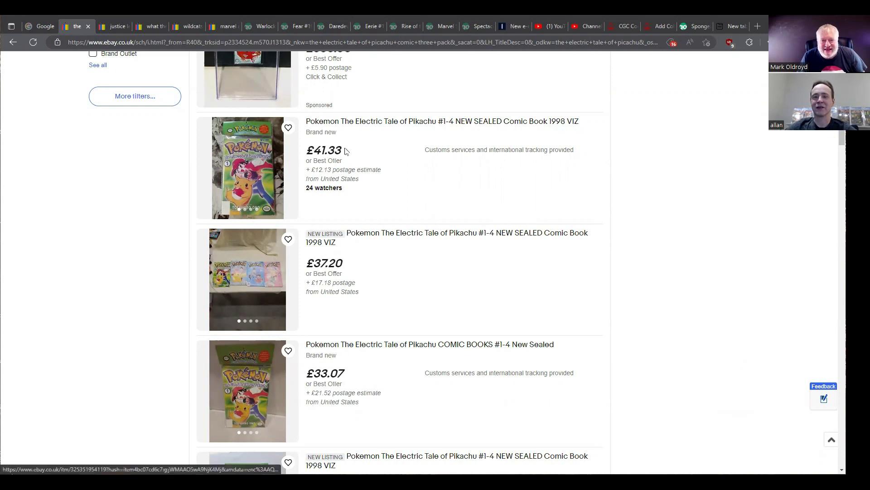
mouse_move(341, 370)
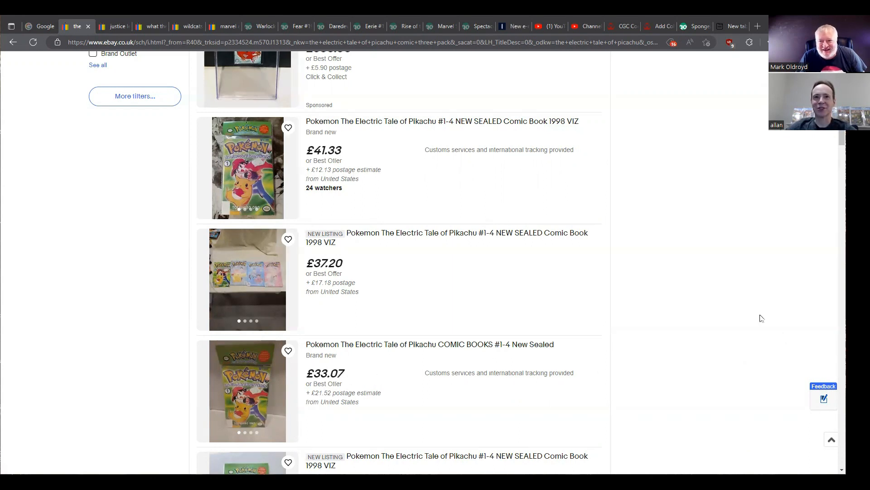
mouse_move(756, 312)
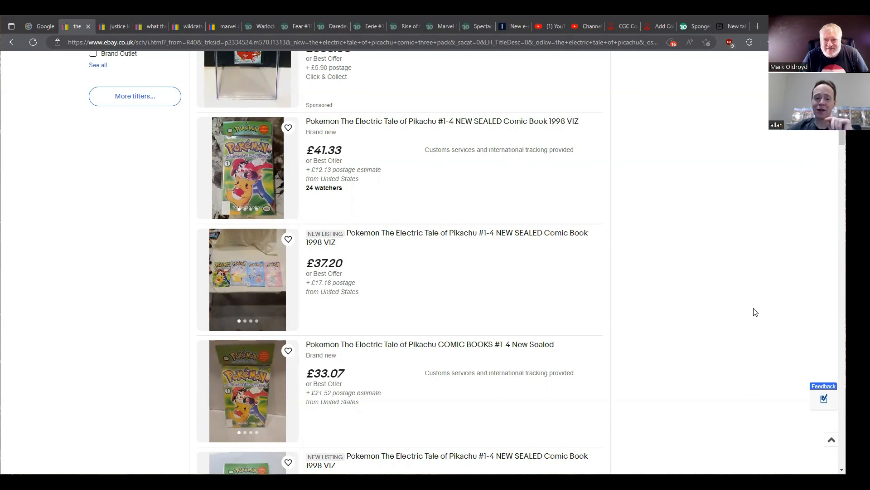
mouse_move(757, 220)
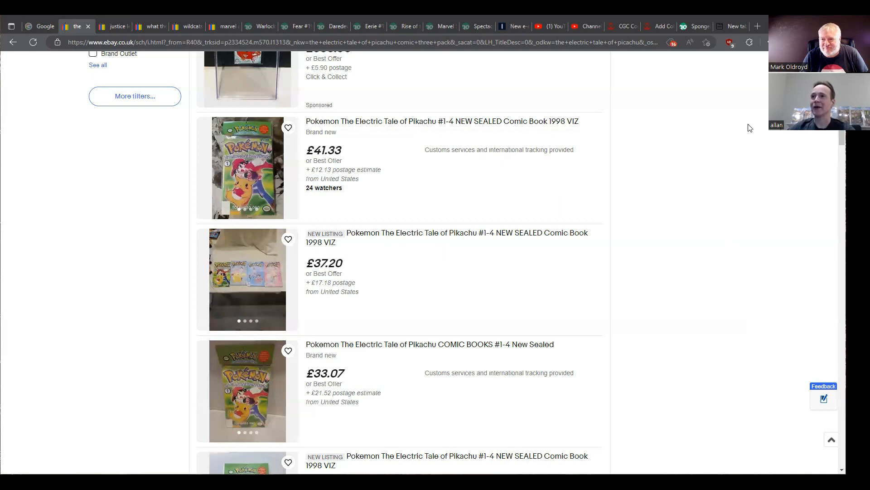
mouse_move(750, 60)
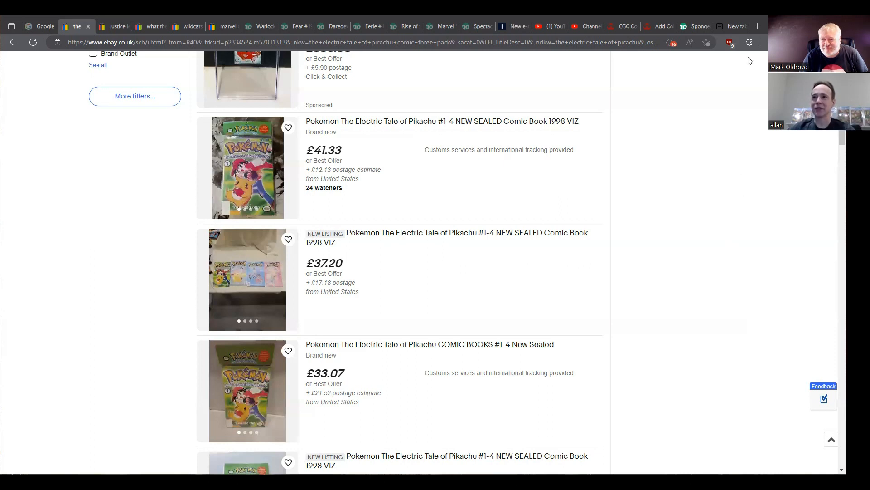
mouse_move(740, 223)
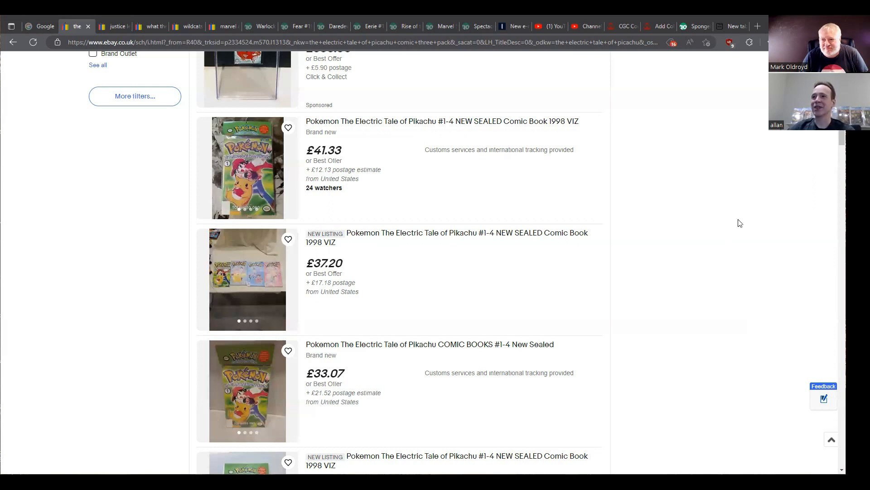
mouse_move(689, 352)
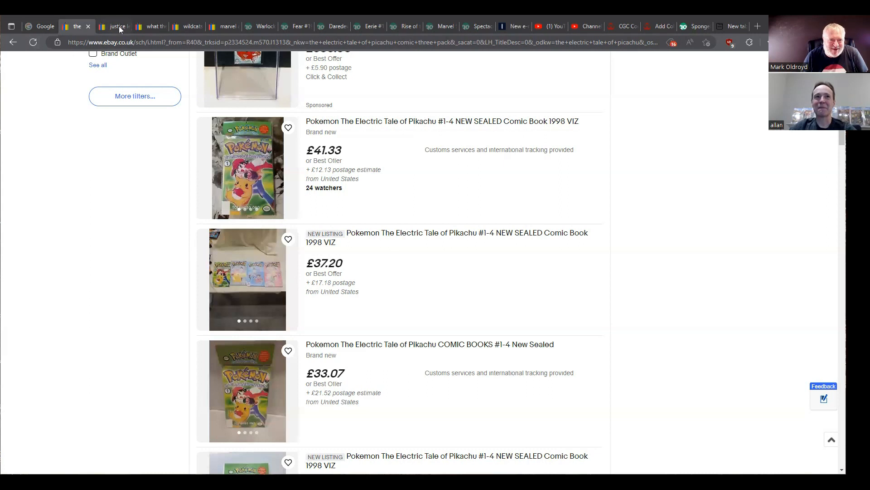
- Show the eBay results for Justice League Europe #33, including the £36.00 run and £7.49 copy
click(117, 26)
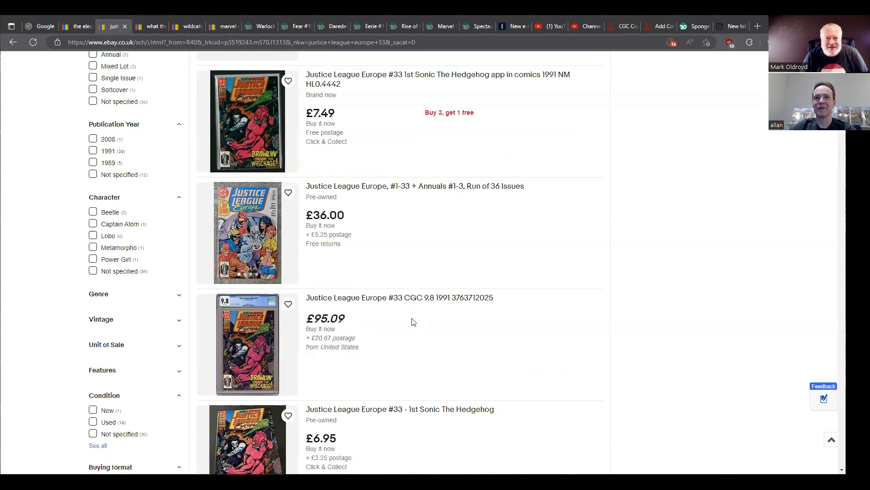
mouse_move(410, 323)
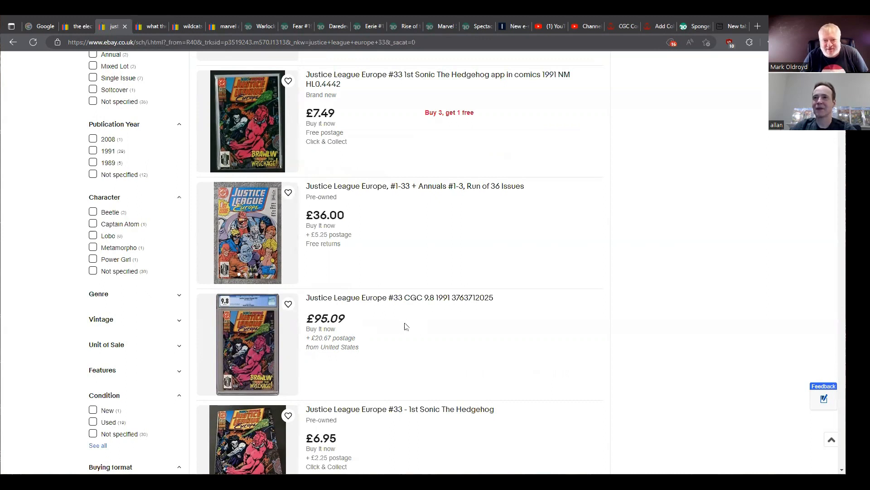
mouse_move(346, 319)
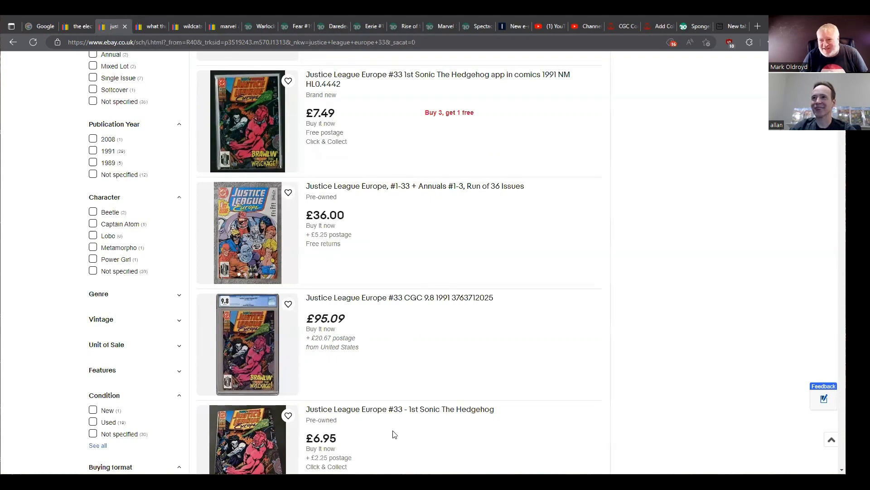
mouse_move(399, 431)
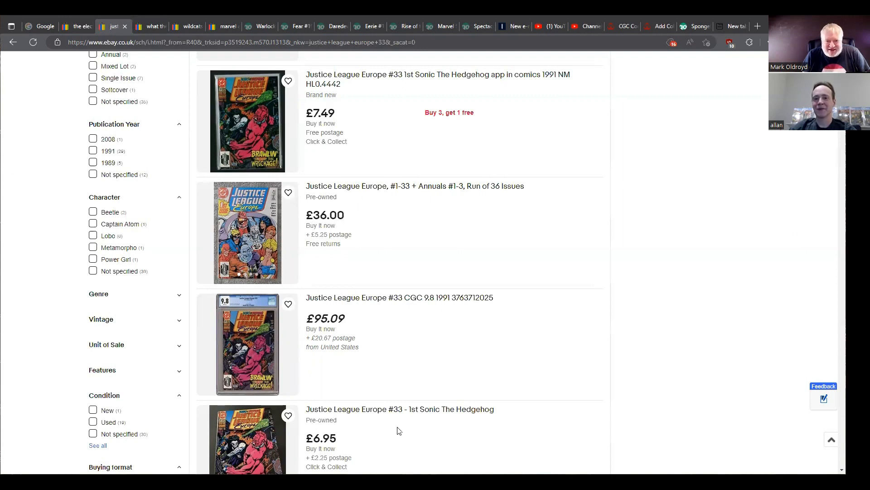
mouse_move(251, 306)
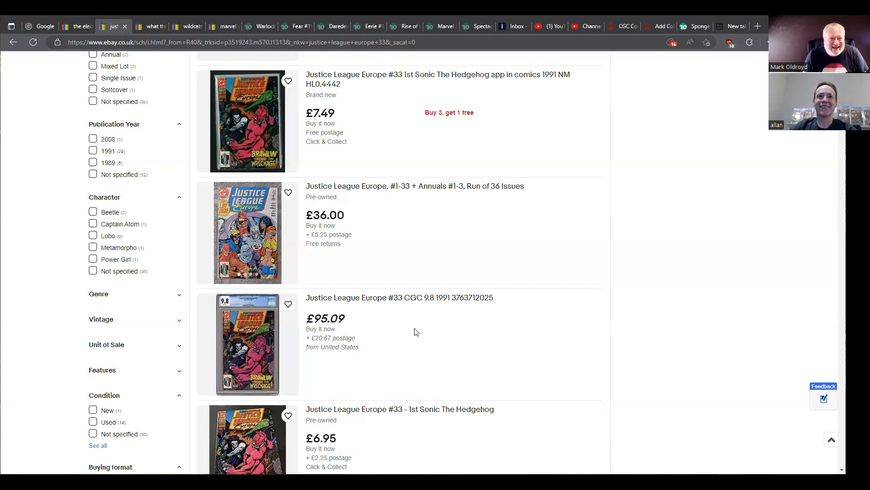
mouse_move(264, 26)
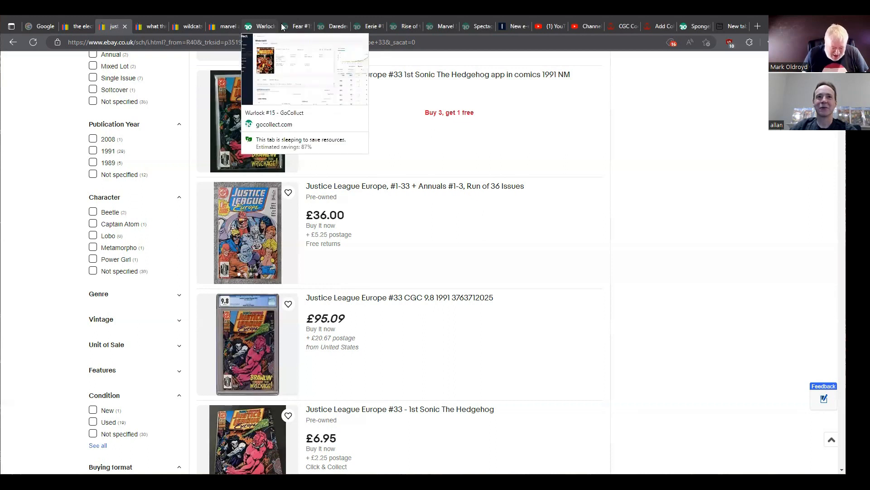
mouse_move(301, 25)
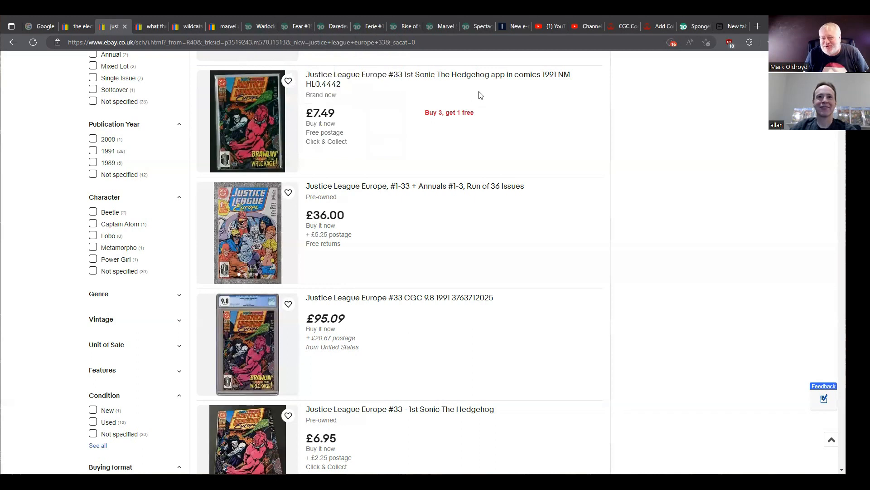
mouse_move(476, 92)
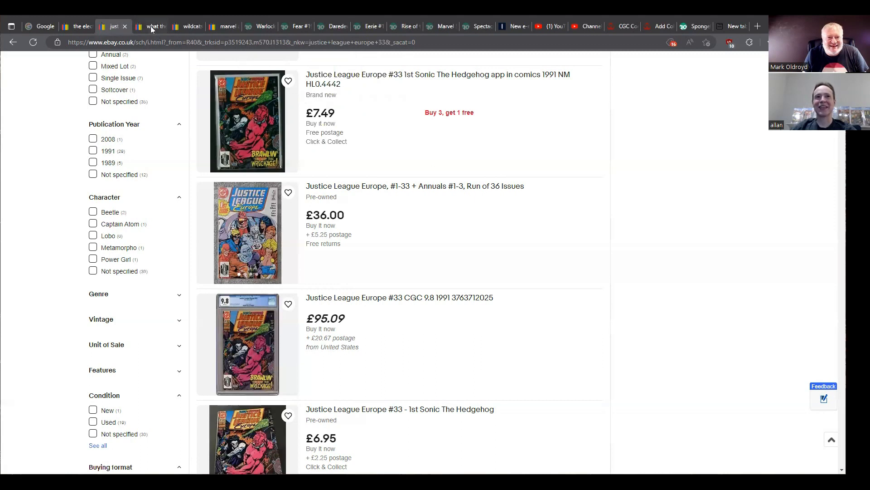
- Show the eBay results for What The?! #10 X-Mas Special, from $15.95 to the $179.97 CGC 9.8 copy
click(154, 26)
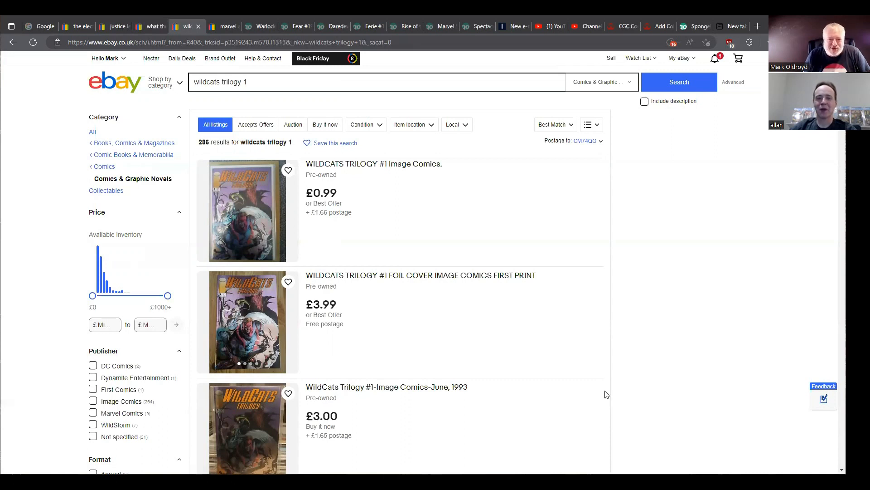
mouse_move(388, 207)
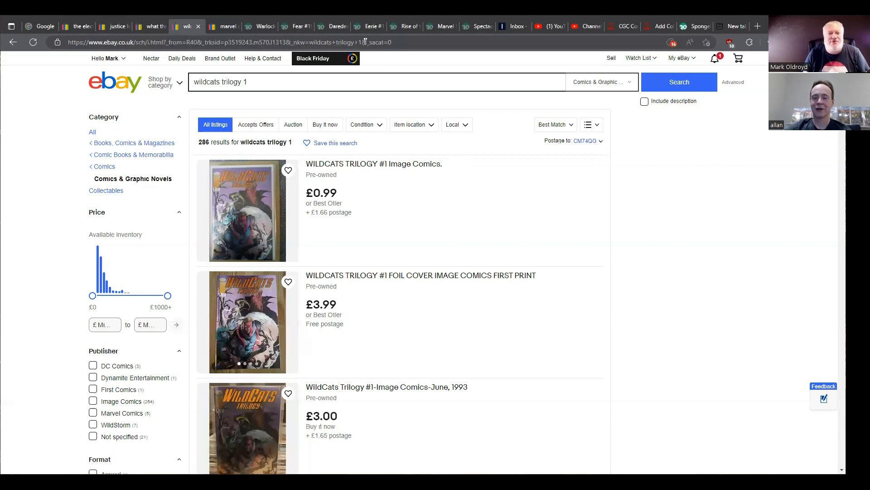
mouse_move(151, 28)
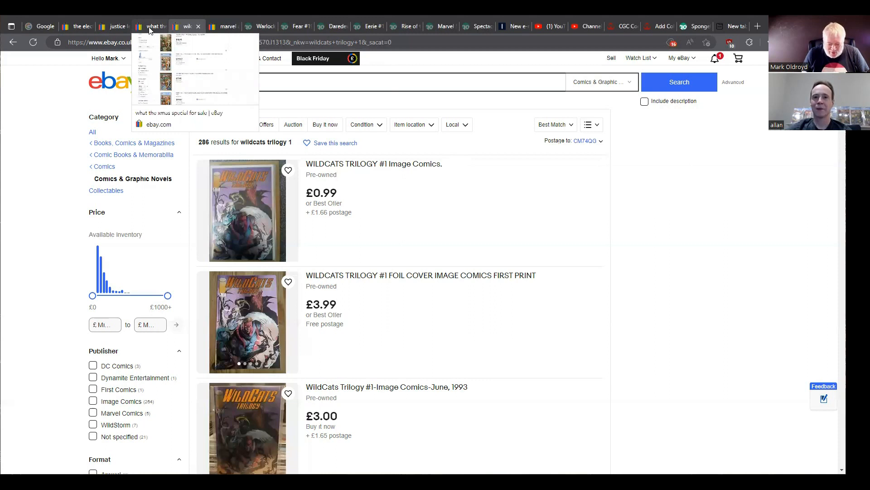
click(154, 26)
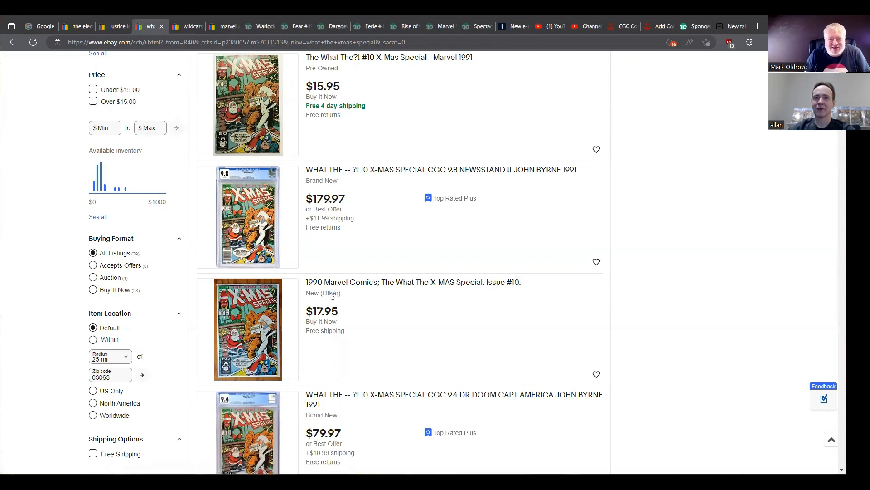
mouse_move(478, 334)
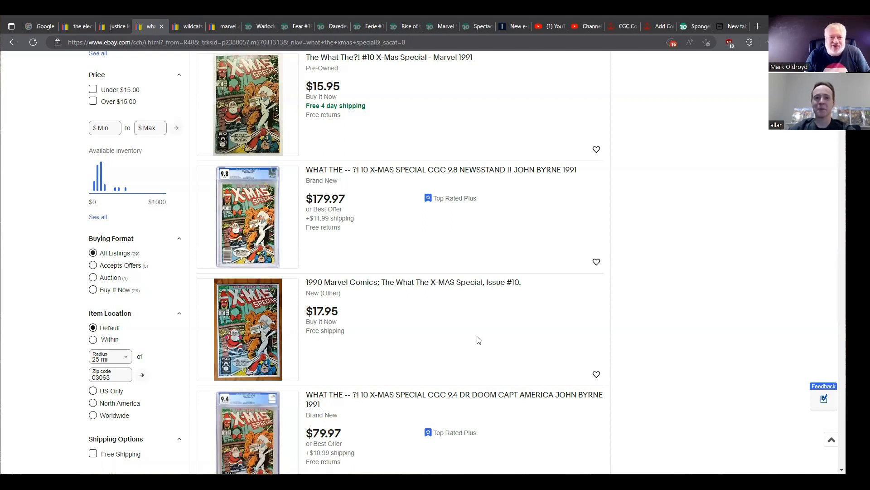
mouse_move(377, 219)
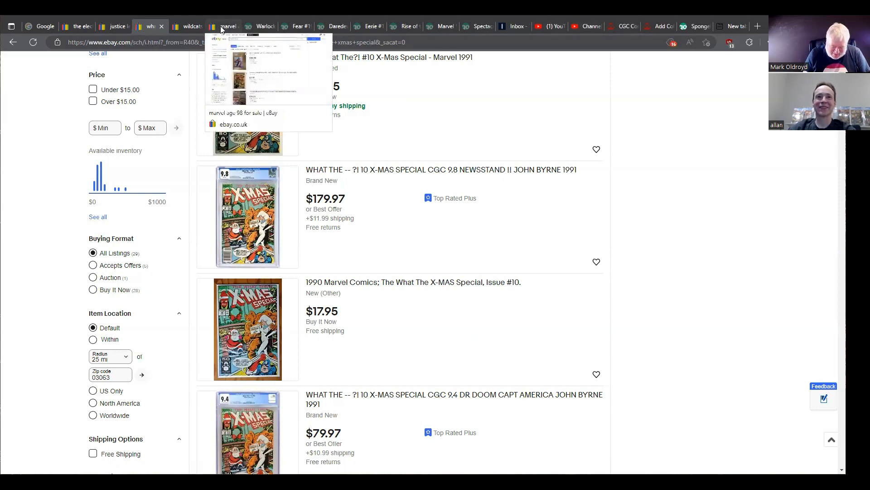
mouse_move(265, 26)
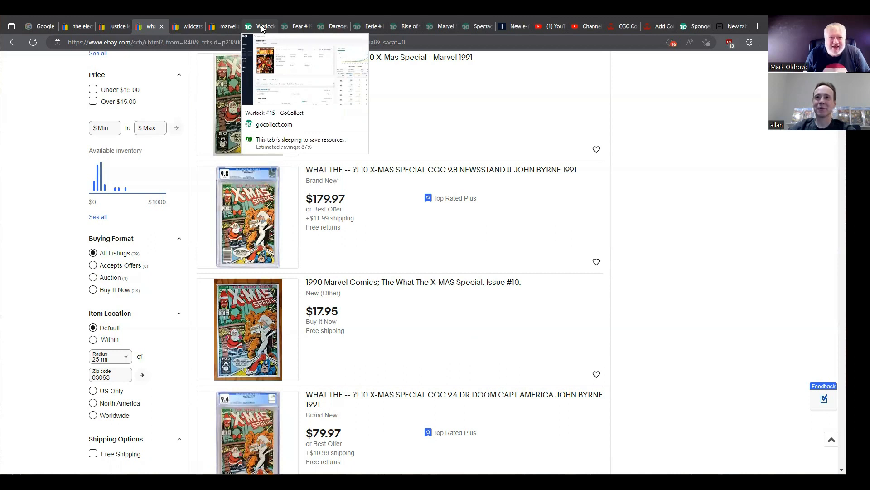
- Show GoCollect's Warlock #15 page with 418 CGC copies and $169–$204 recent sales
click(265, 25)
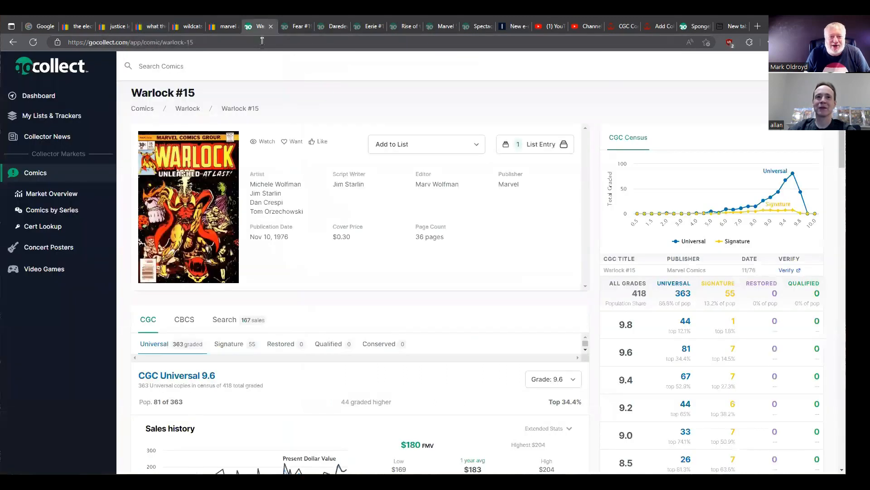
mouse_move(218, 237)
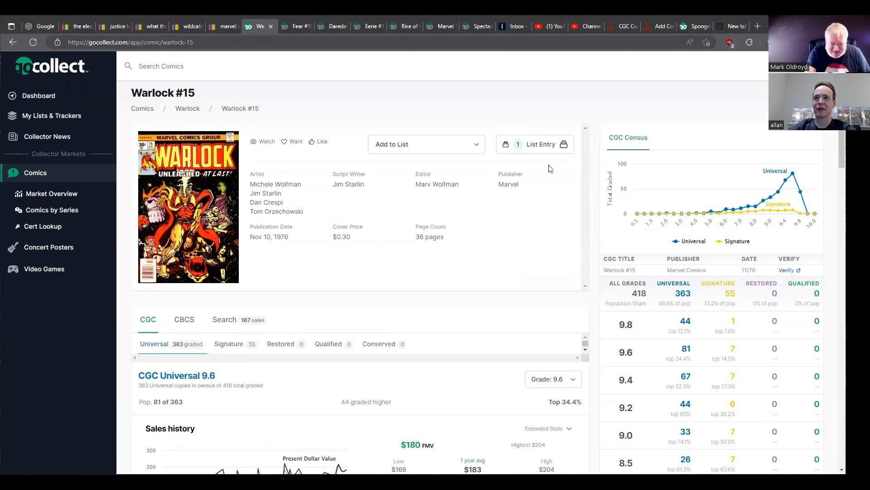
scroll(down, 3)
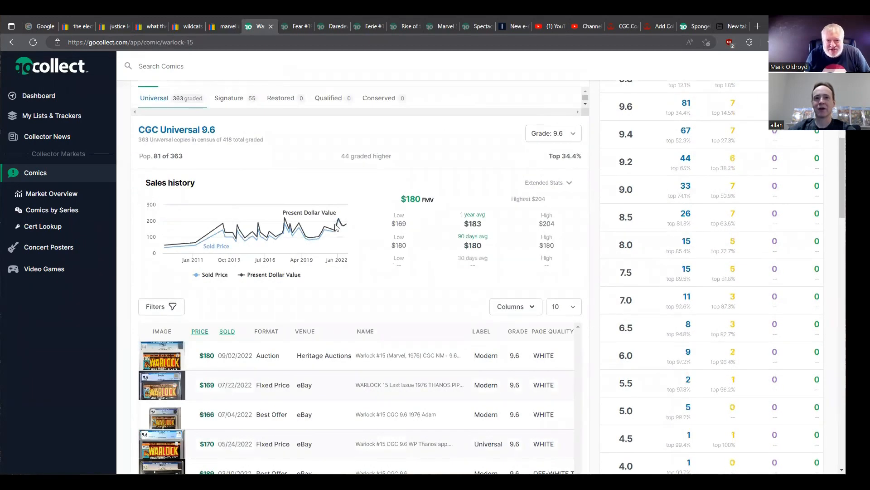
mouse_move(332, 241)
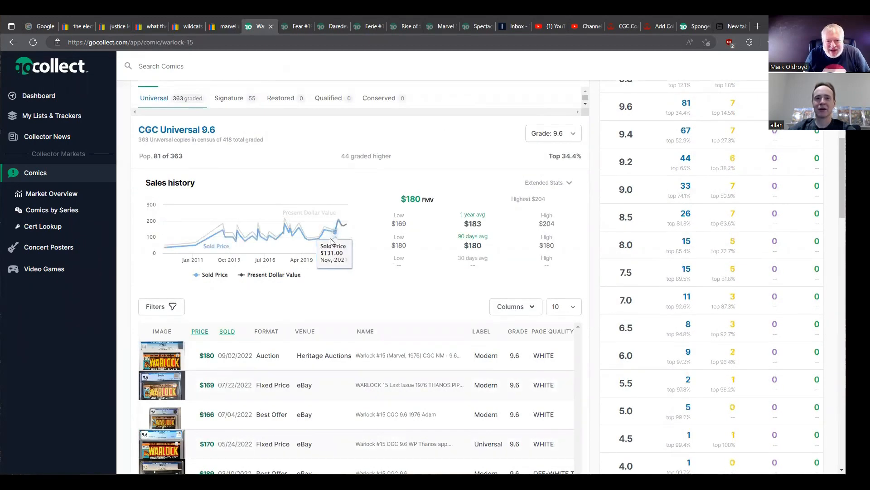
mouse_move(323, 239)
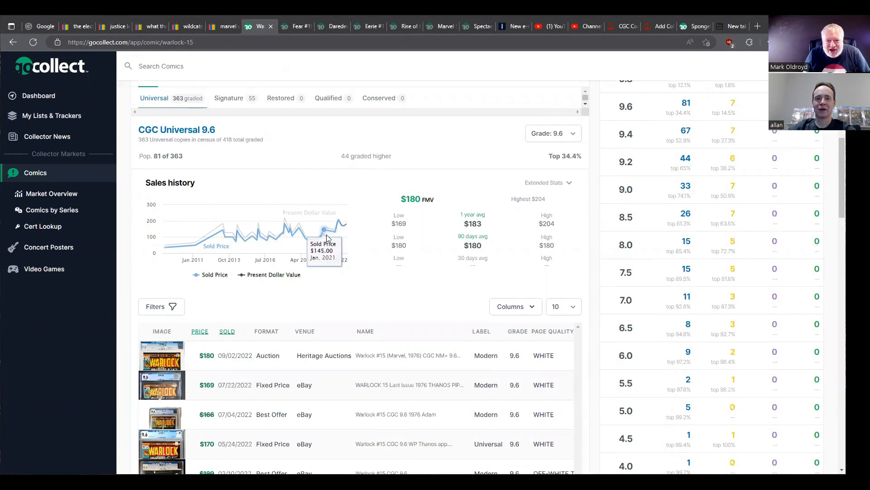
mouse_move(333, 235)
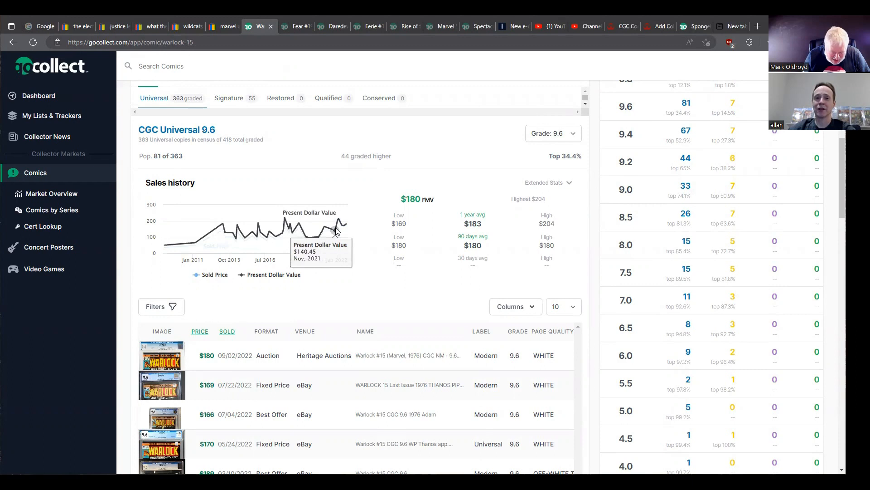
mouse_move(341, 227)
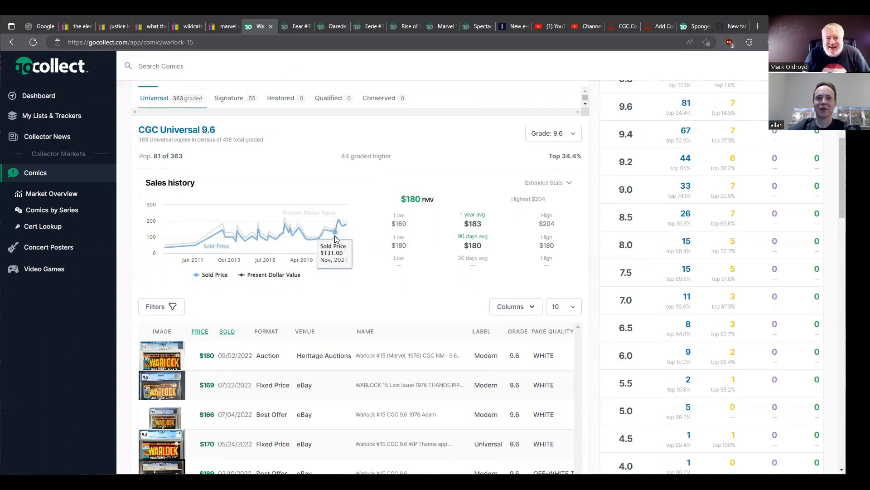
mouse_move(347, 231)
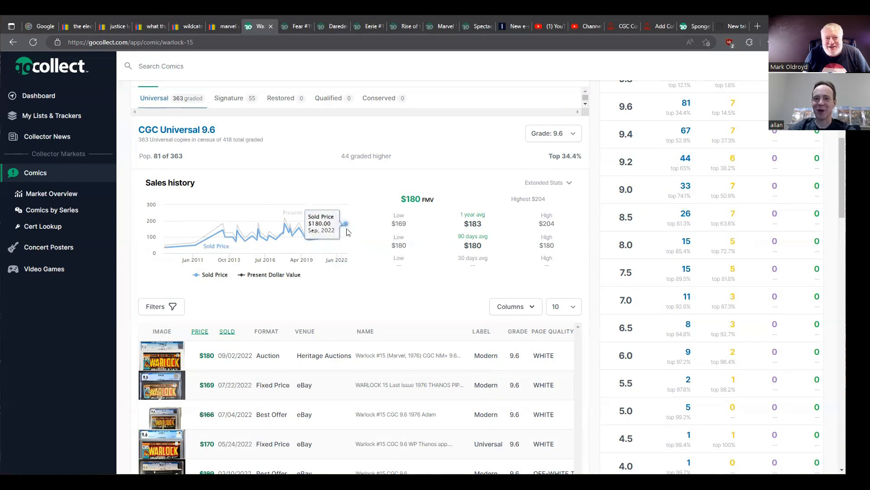
mouse_move(339, 228)
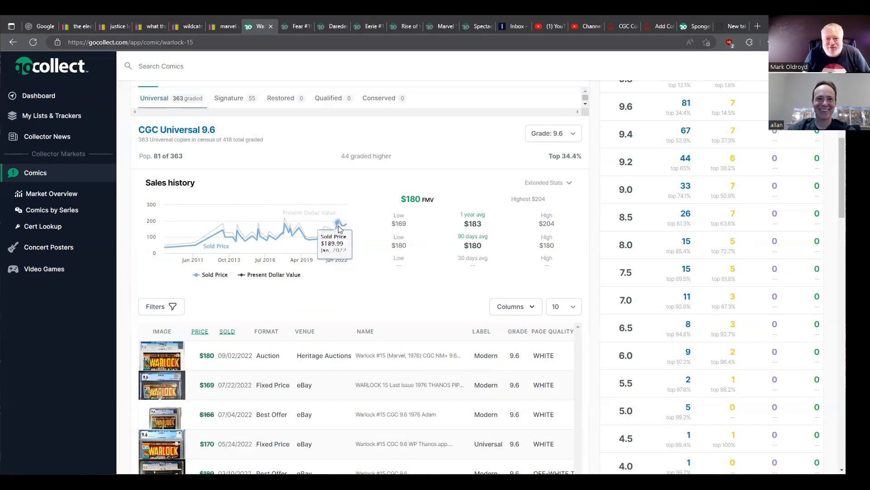
mouse_move(343, 233)
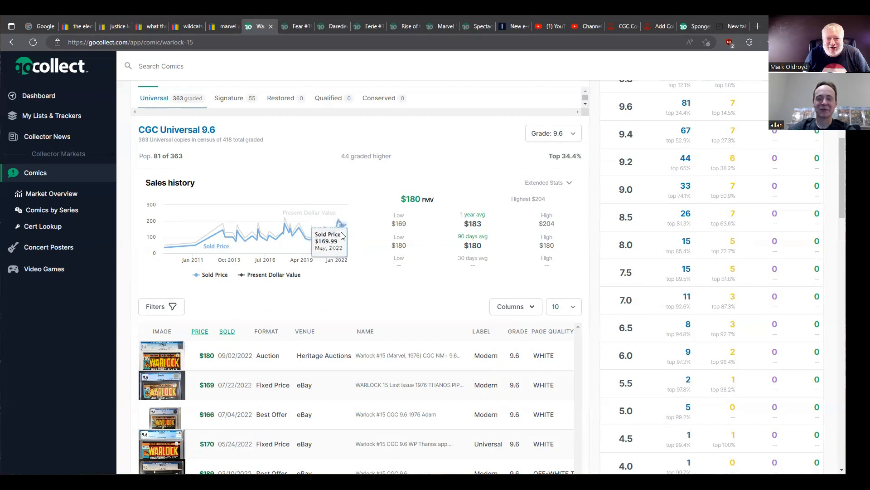
mouse_move(337, 234)
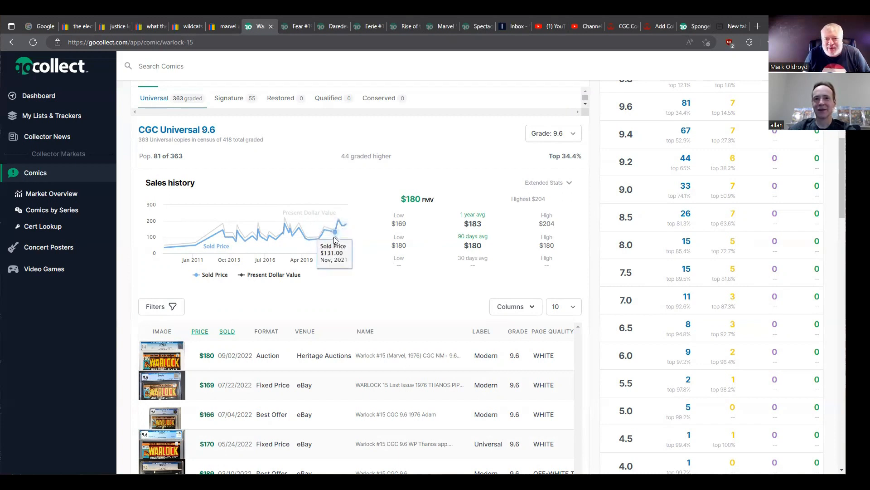
mouse_move(344, 223)
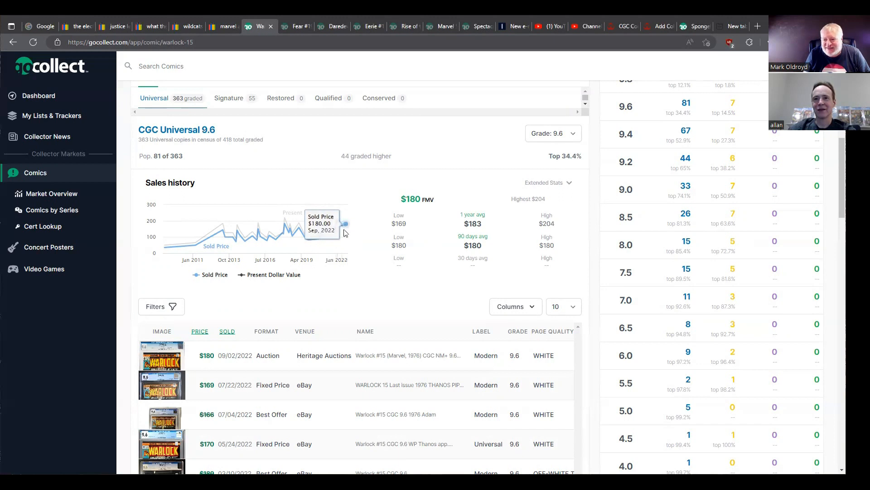
mouse_move(372, 212)
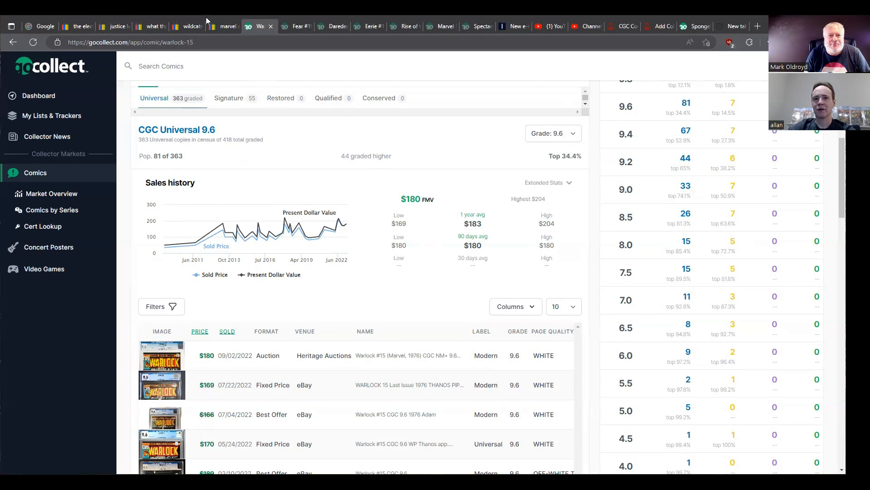
- Browse the eBay Marvel Age #98 listings, including the £20.00 copy and £25.00 Toxic Avenger cover
click(223, 25)
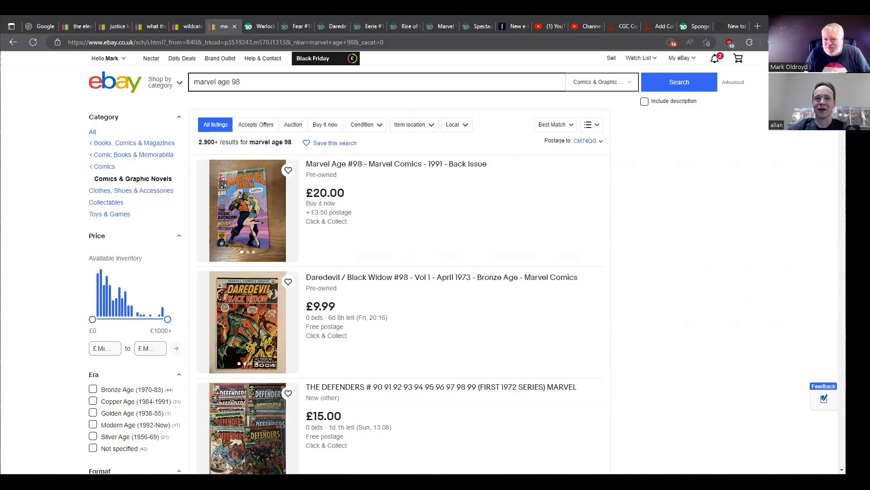
scroll(down, 3)
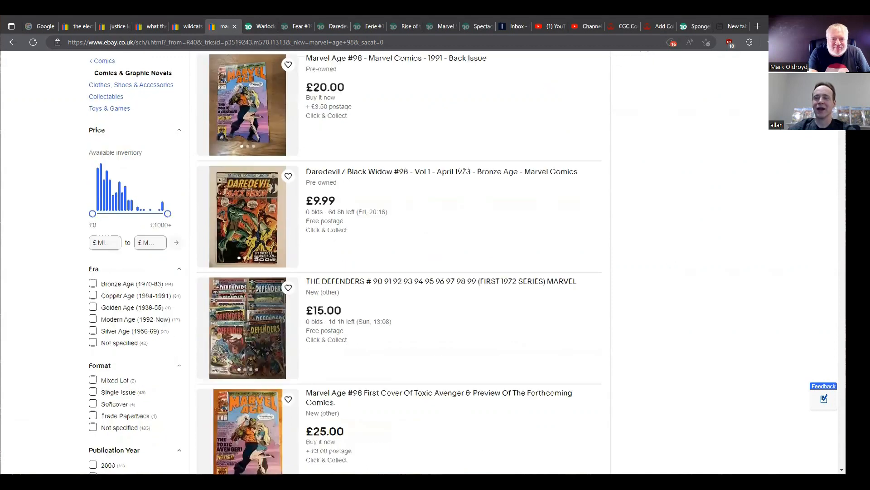
scroll(down, 3)
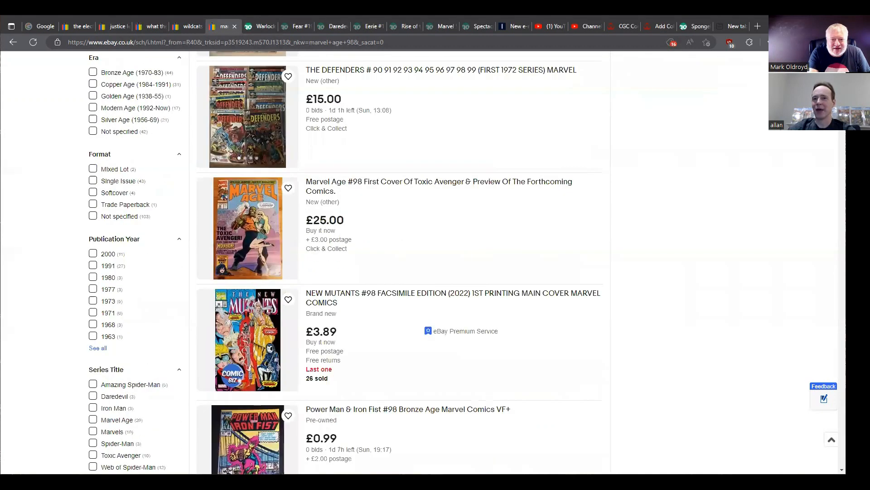
scroll(down, 3)
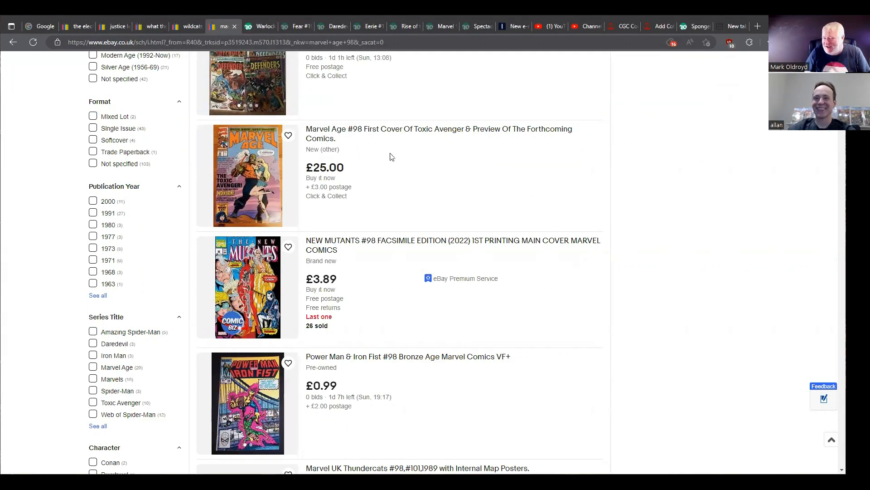
mouse_move(451, 173)
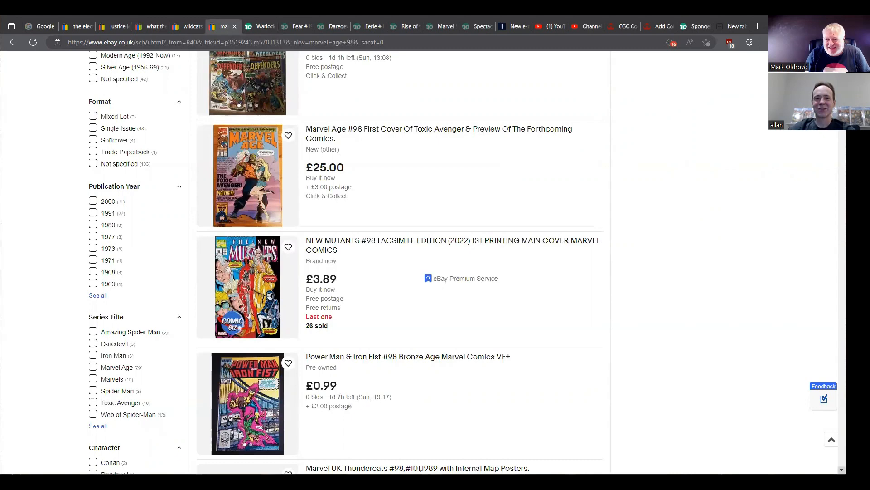
scroll(down, 3)
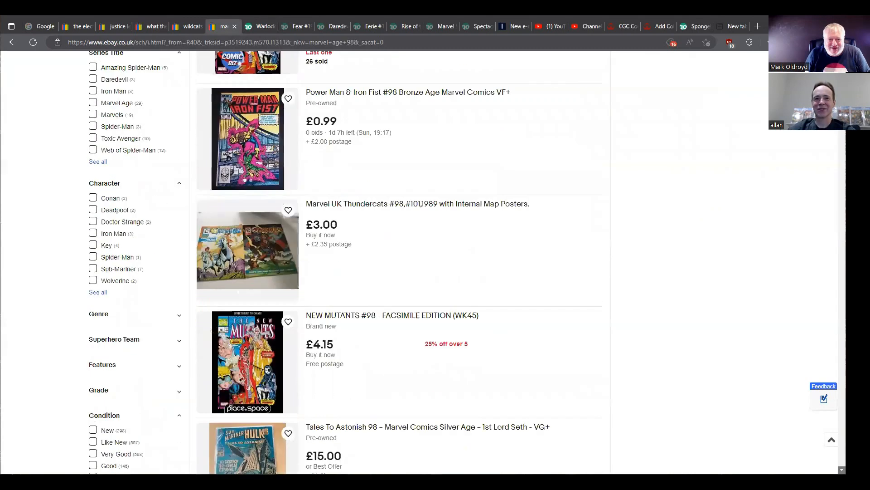
scroll(down, 3)
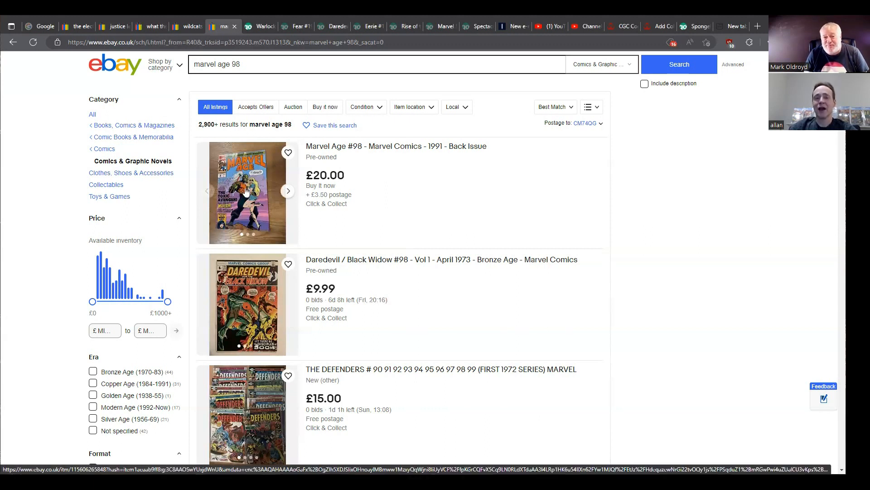
mouse_move(452, 178)
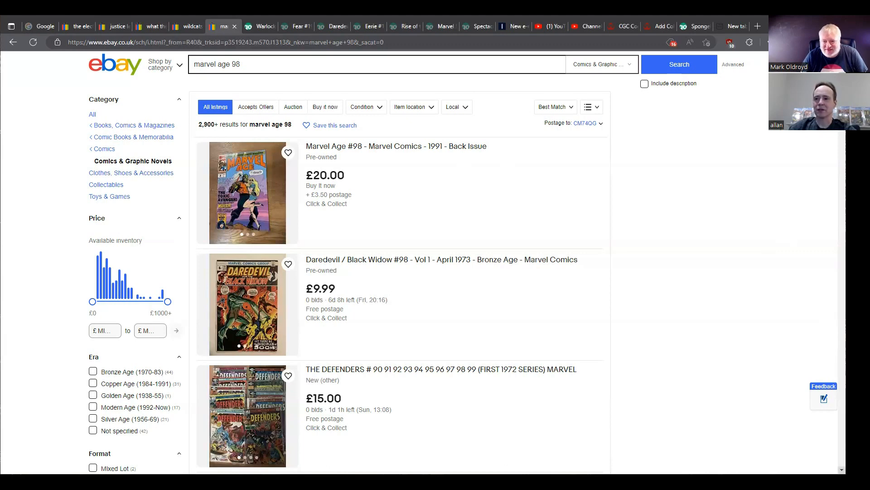
scroll(down, 3)
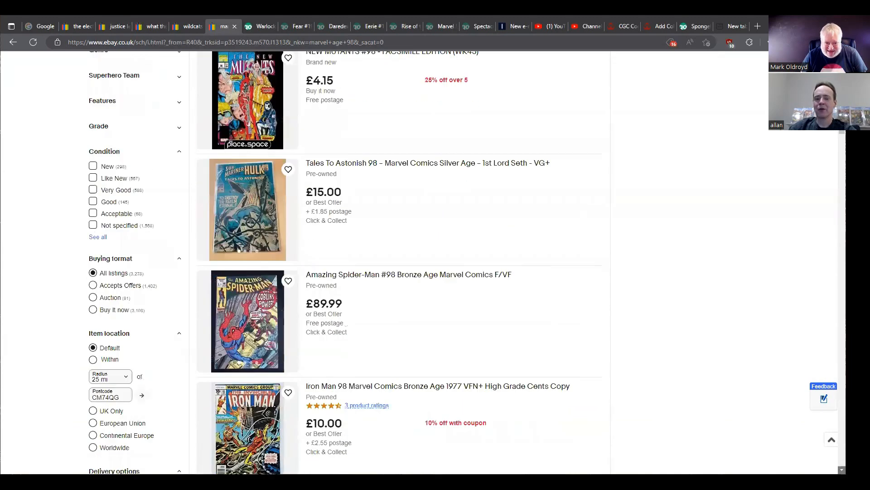
scroll(down, 3)
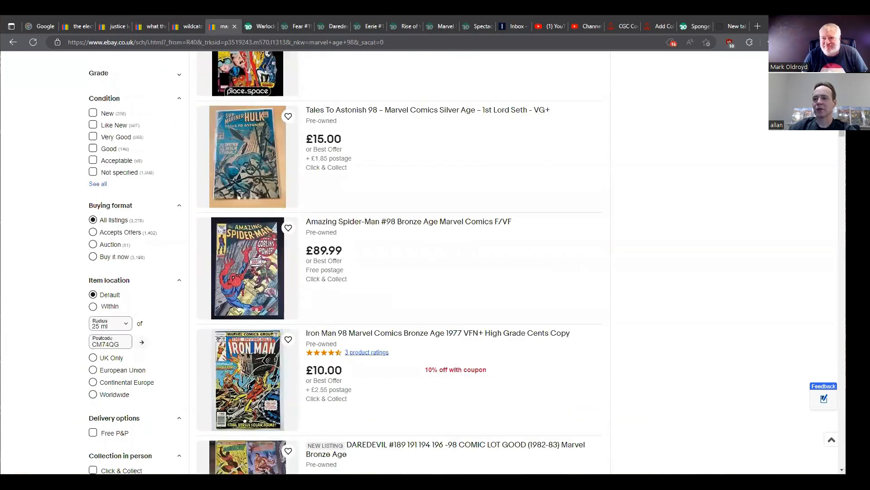
scroll(down, 3)
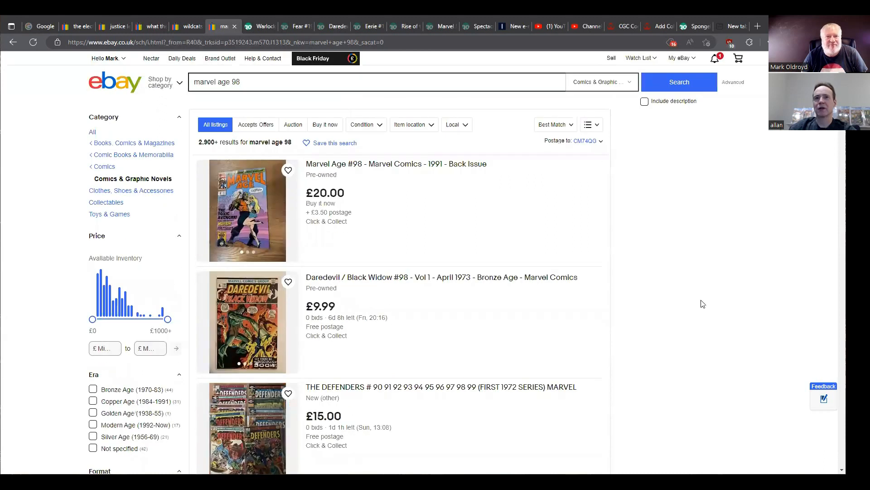
mouse_move(725, 443)
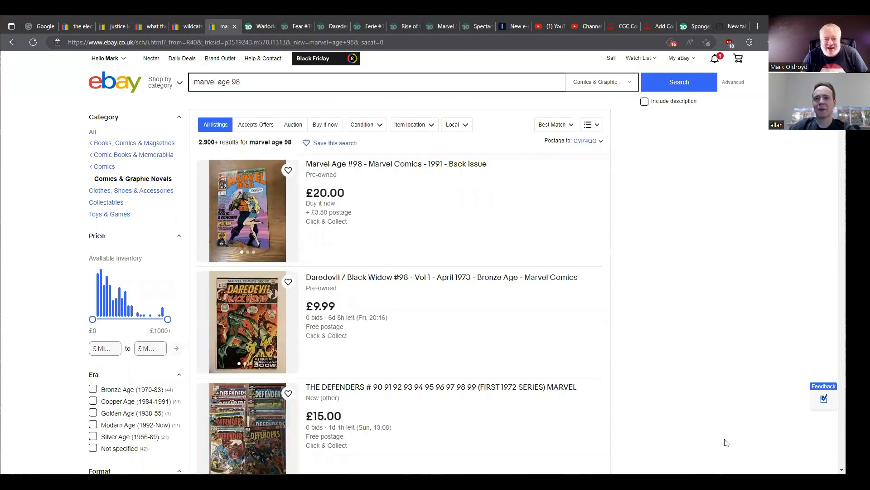